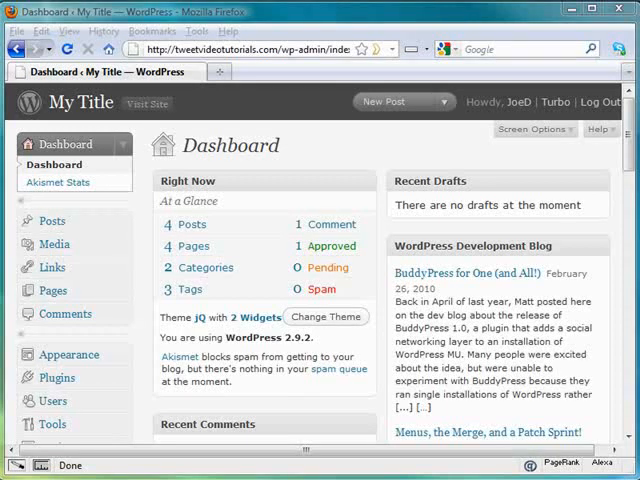
pyautogui.moveTo(164, 266)
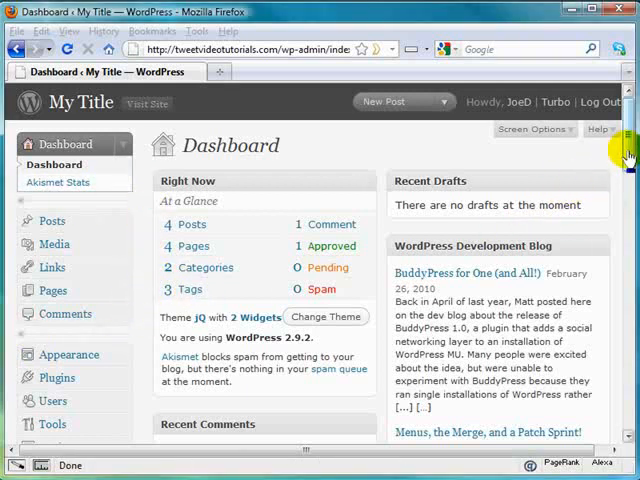
# - Expand the Settings menu in the admin sidebar to show General, Reading and Discussion
pyautogui.scroll(-3)
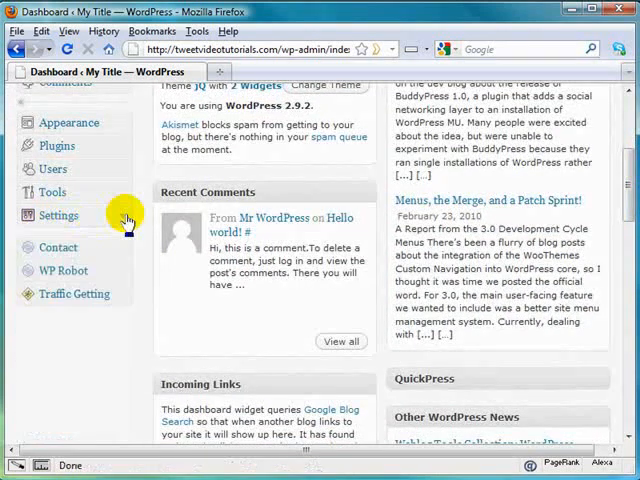
pyautogui.moveTo(122, 222)
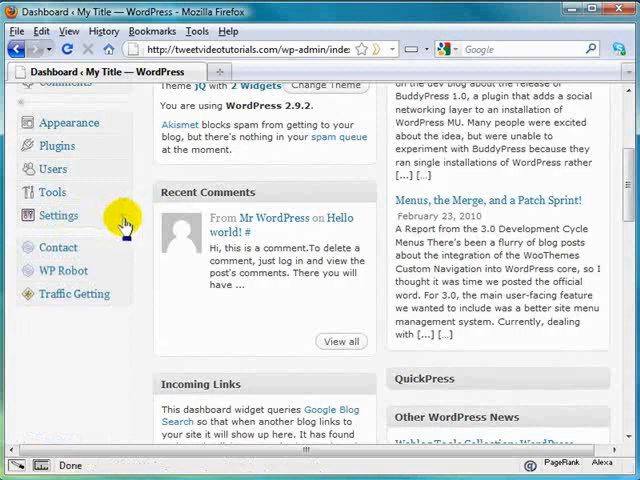
pyautogui.click(58, 216)
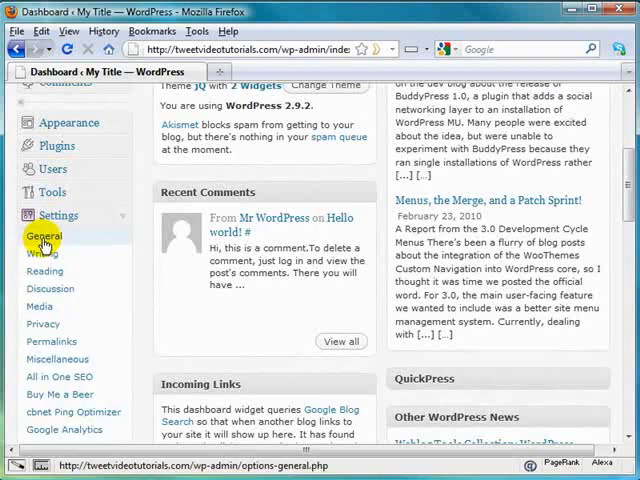
# - In General Settings, enable 'Anyone can register' and keep the new-user default role as Subscriber
pyautogui.click(44, 236)
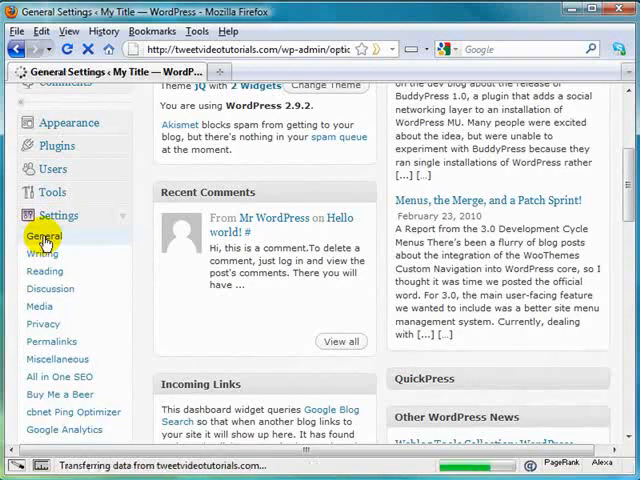
pyautogui.click(44, 236)
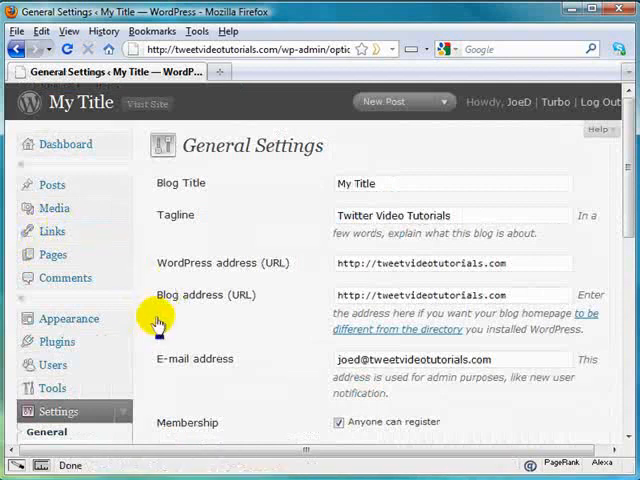
pyautogui.scroll(-3)
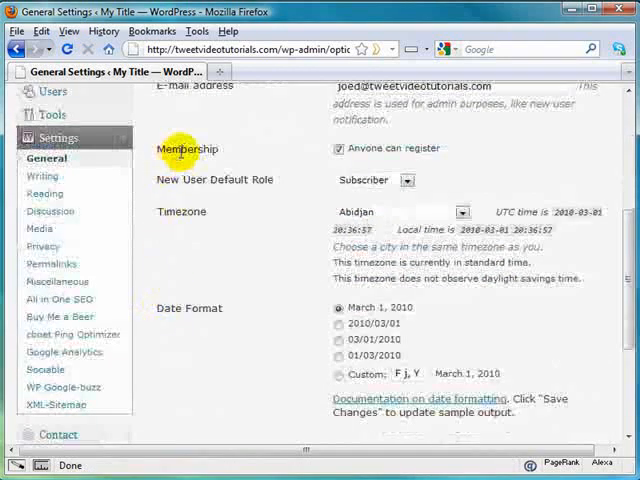
pyautogui.click(338, 148)
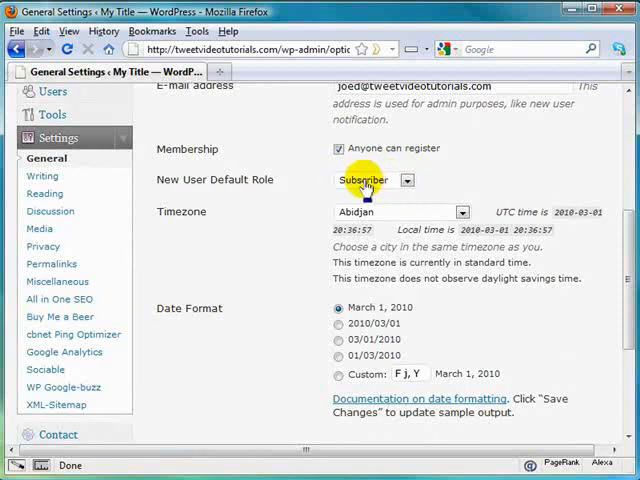
pyautogui.click(372, 180)
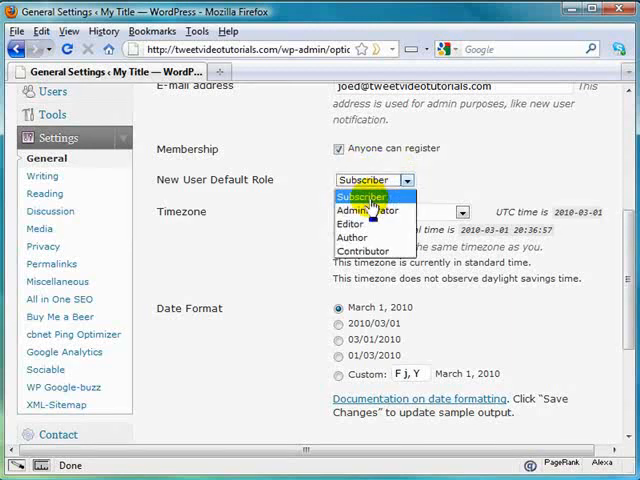
pyautogui.moveTo(364, 210)
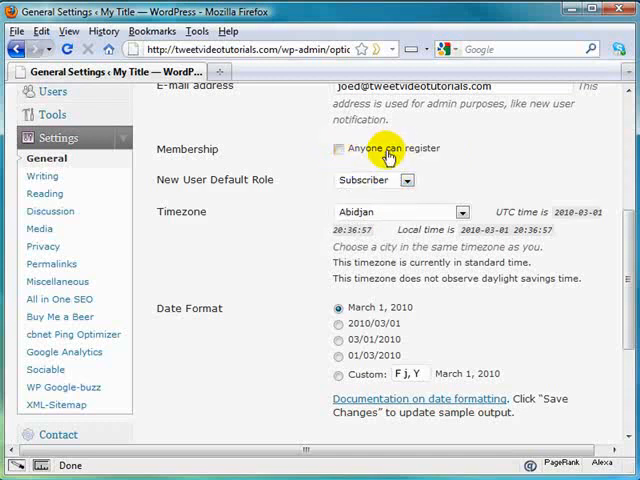
pyautogui.moveTo(412, 166)
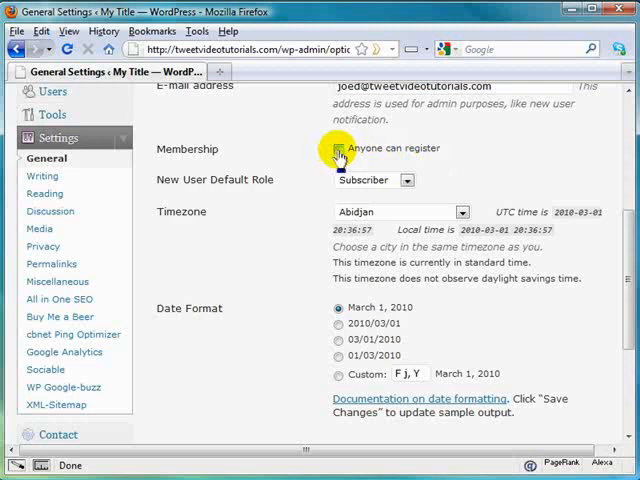
pyautogui.click(338, 148)
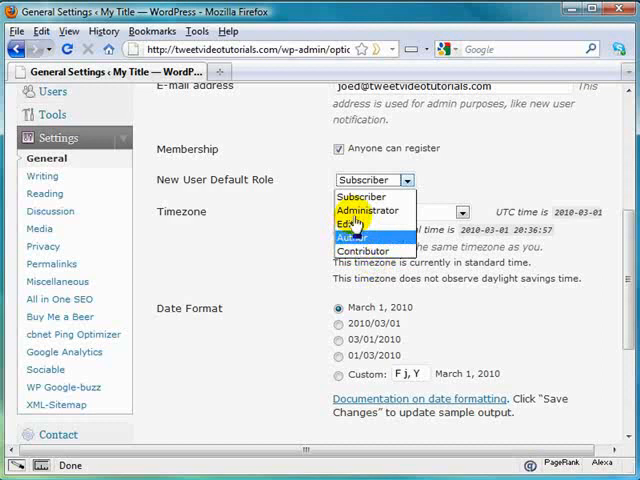
pyautogui.moveTo(288, 204)
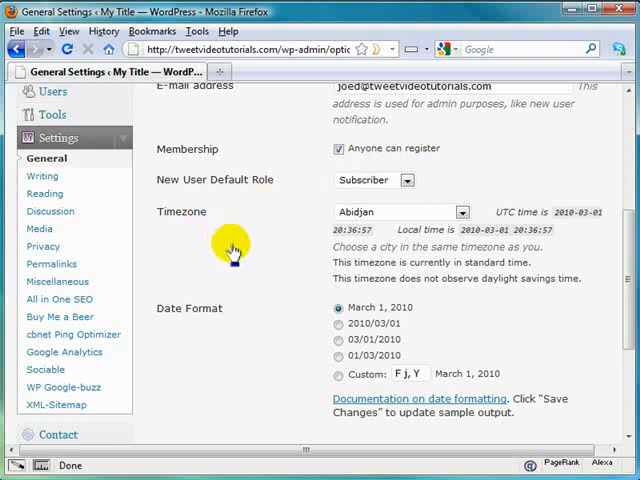
pyautogui.moveTo(400, 148)
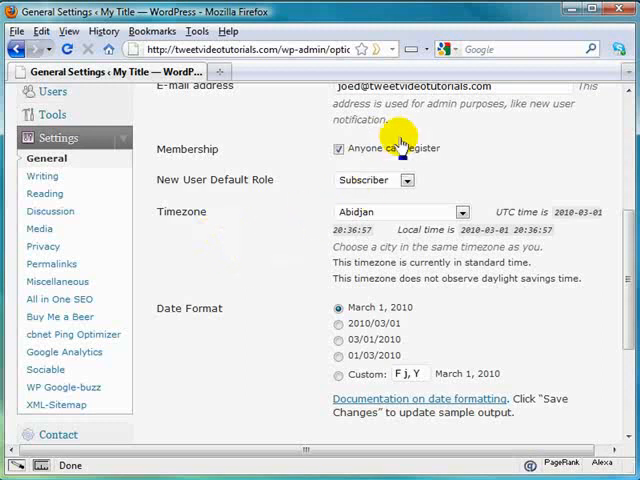
# - Save the General Settings with open registration and Subscriber default role
pyautogui.scroll(-3)
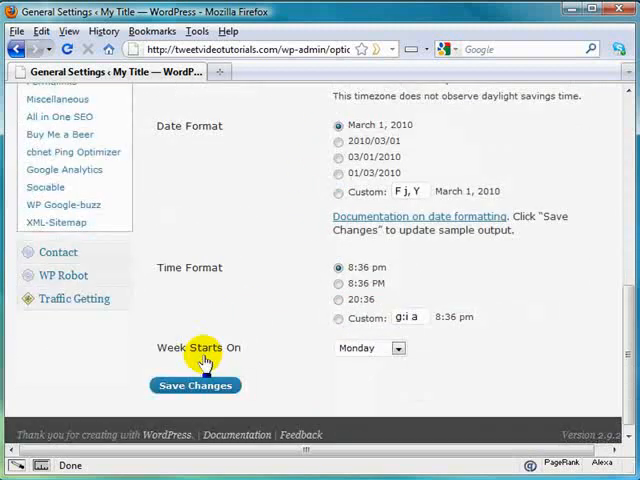
pyautogui.click(196, 384)
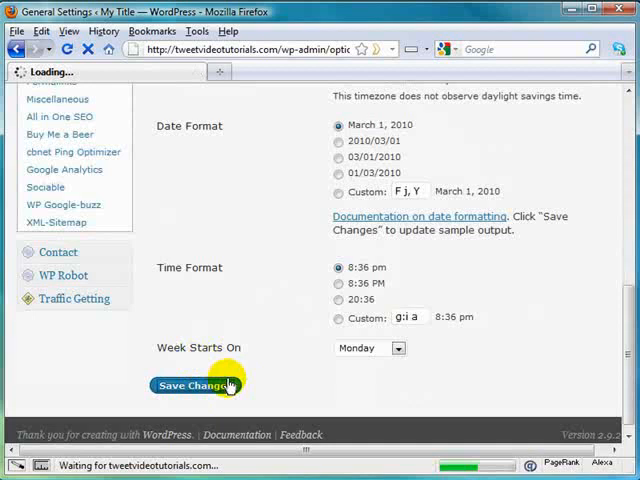
pyautogui.click(196, 384)
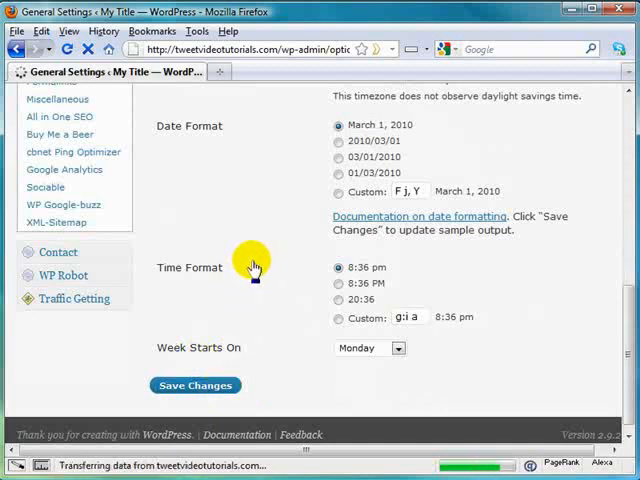
pyautogui.click(196, 384)
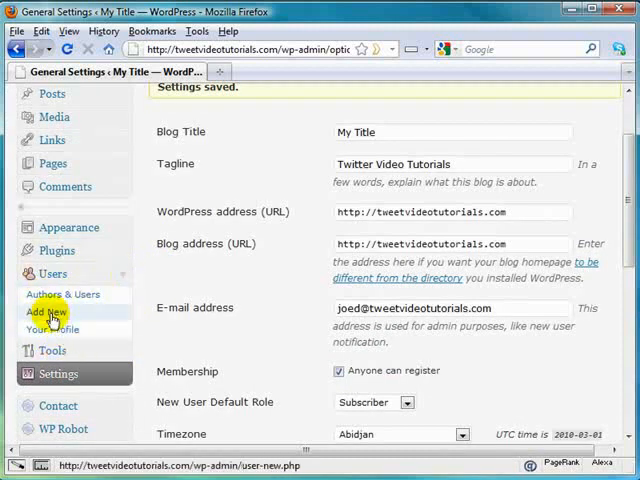
# - Open Users > Add New and review the form fields down to the Role dropdown preset to Subscriber
pyautogui.click(44, 312)
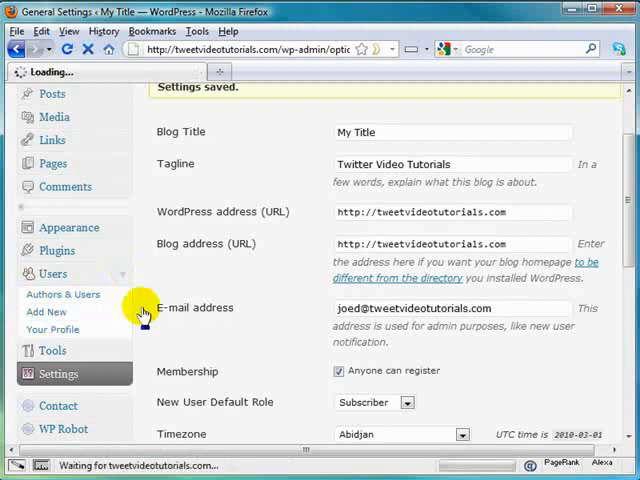
pyautogui.click(46, 312)
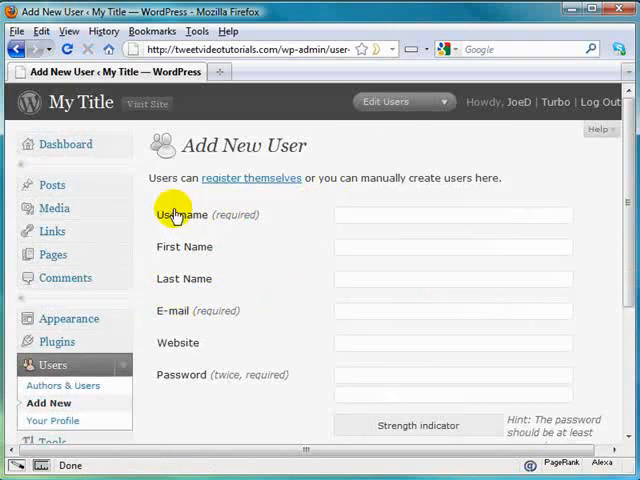
pyautogui.moveTo(198, 378)
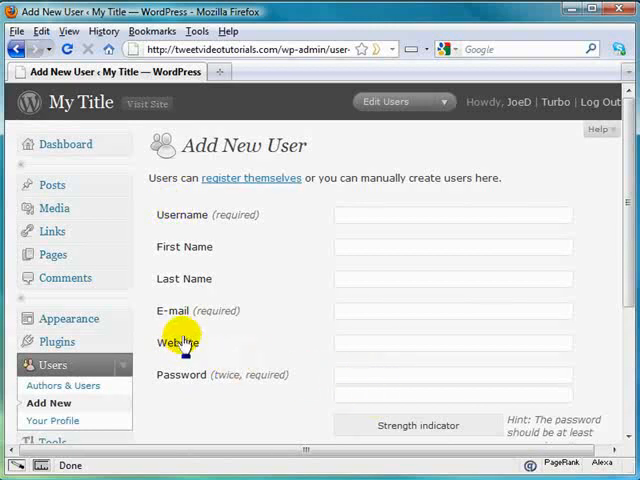
pyautogui.moveTo(352, 276)
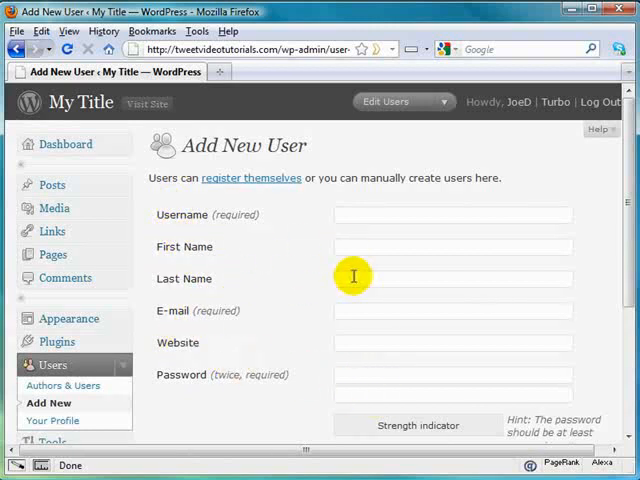
pyautogui.moveTo(374, 338)
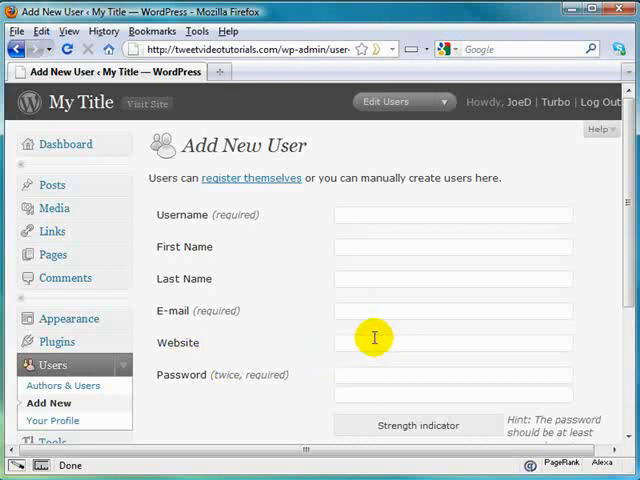
pyautogui.scroll(-3)
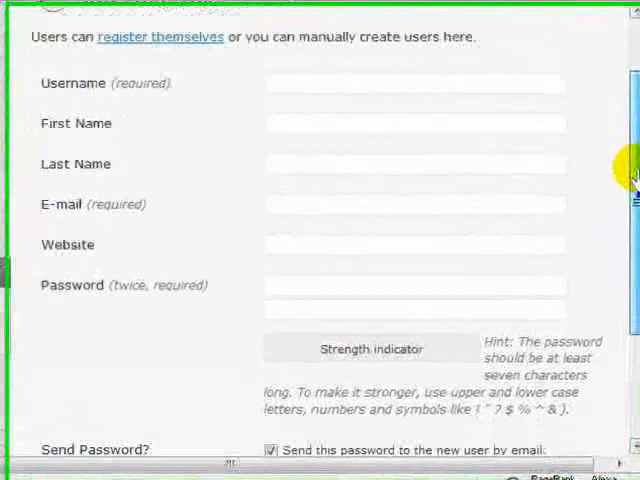
pyautogui.scroll(-3)
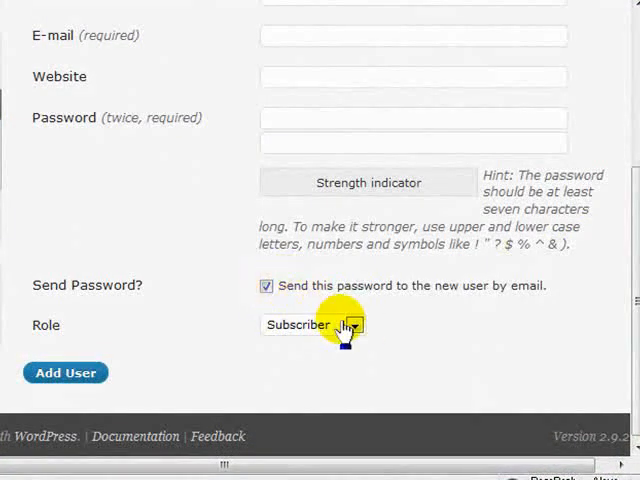
pyautogui.click(312, 324)
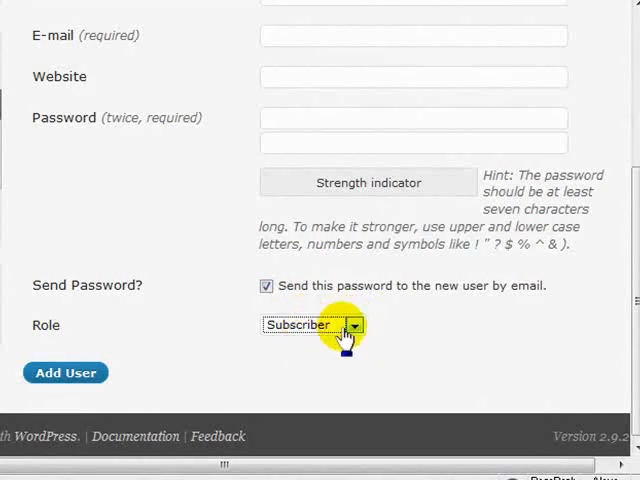
pyautogui.moveTo(456, 316)
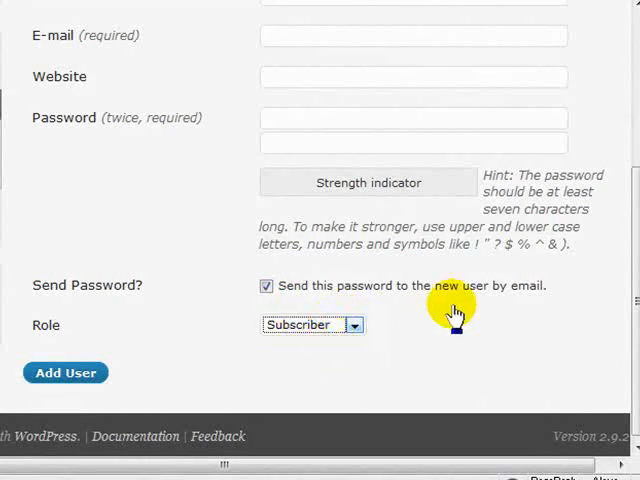
pyautogui.moveTo(512, 336)
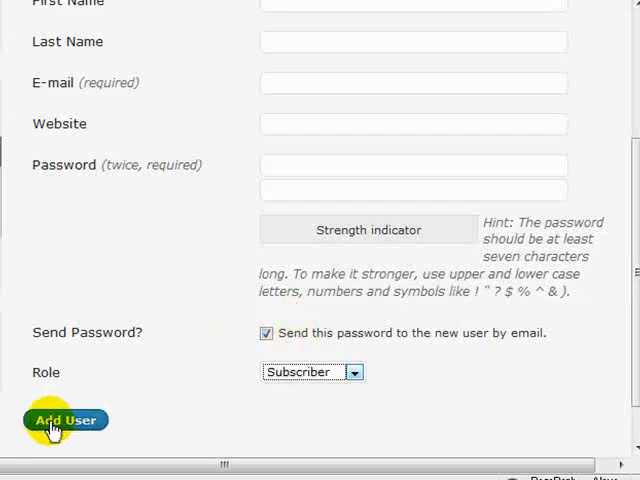
pyautogui.moveTo(156, 100)
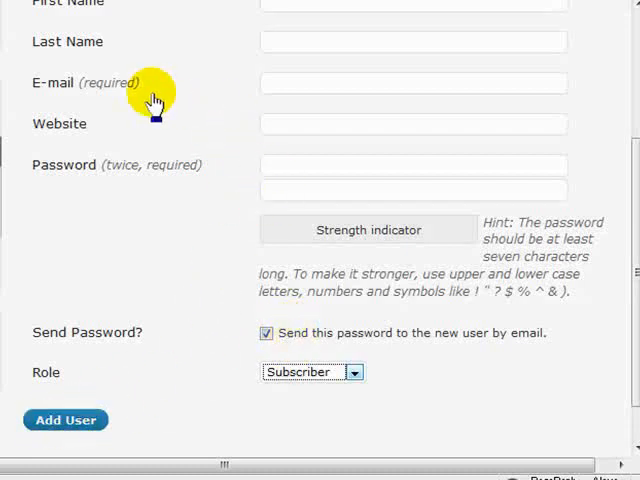
pyautogui.scroll(3)
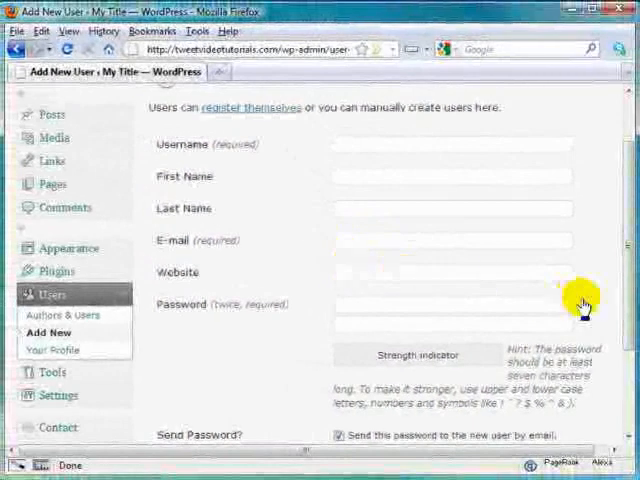
pyautogui.scroll(-3)
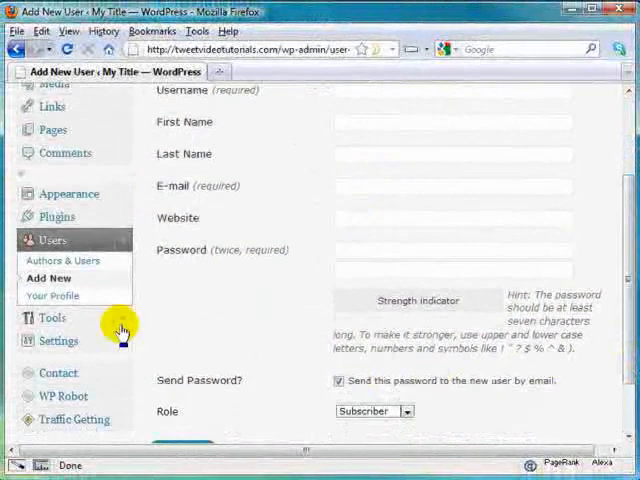
# - In Authors & Users, select joed2 and show the Change role to and Bulk Actions choices
pyautogui.click(62, 260)
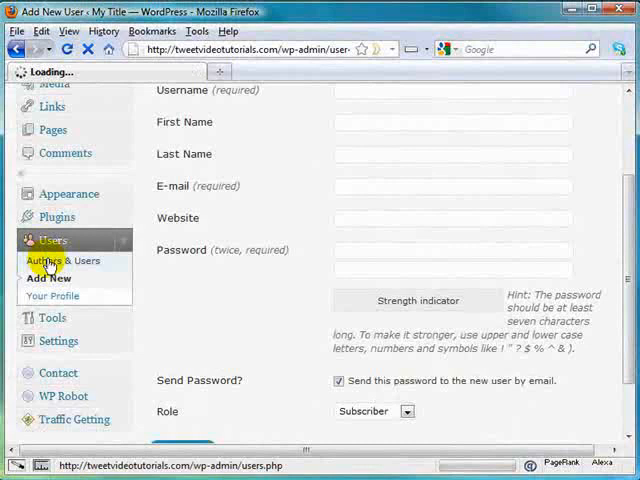
pyautogui.click(60, 260)
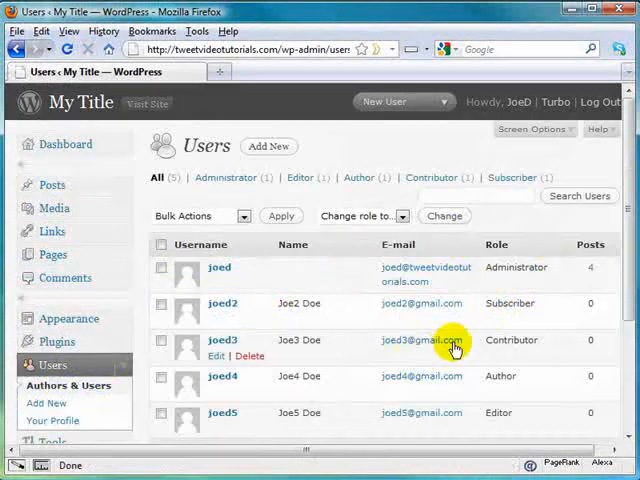
pyautogui.scroll(-3)
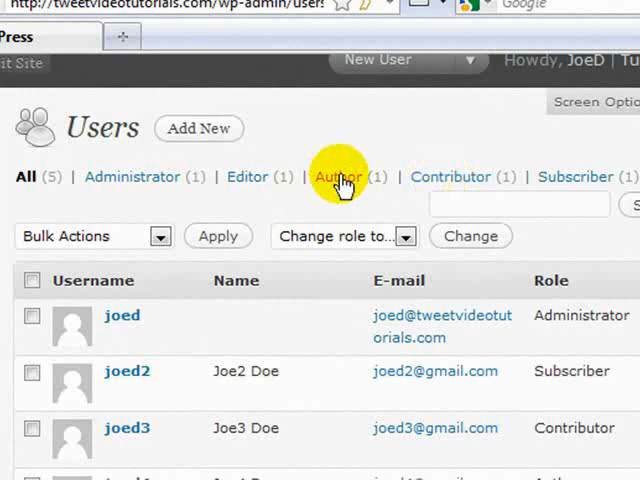
pyautogui.moveTo(124, 190)
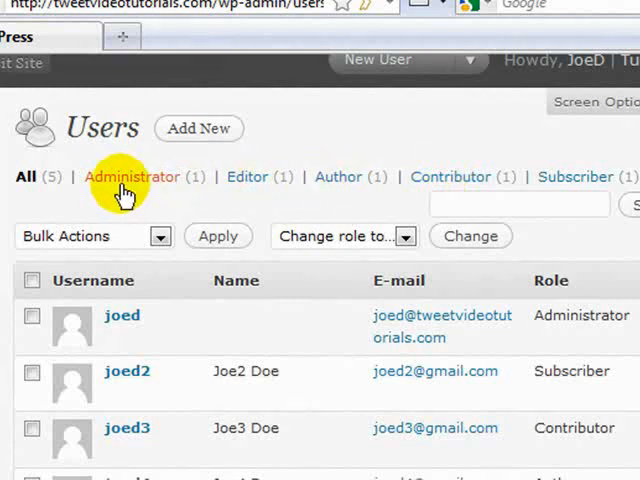
pyautogui.moveTo(148, 278)
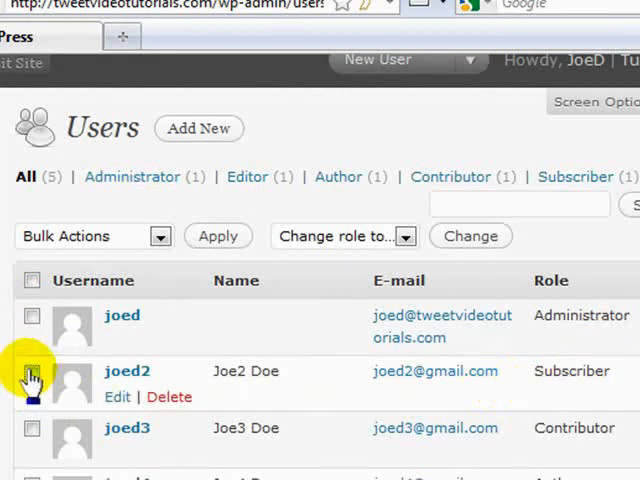
pyautogui.click(32, 372)
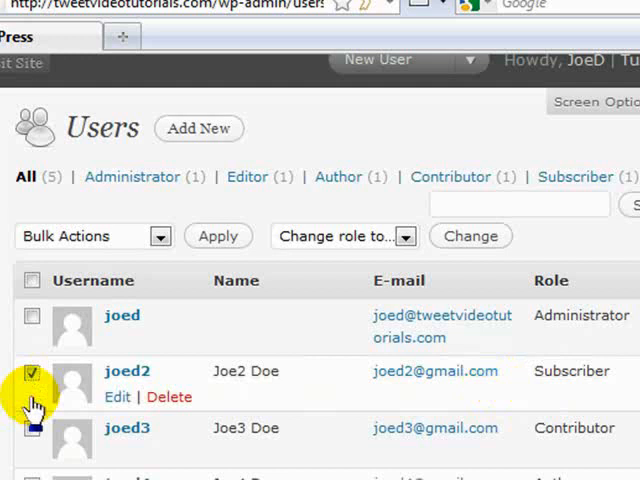
pyautogui.moveTo(264, 384)
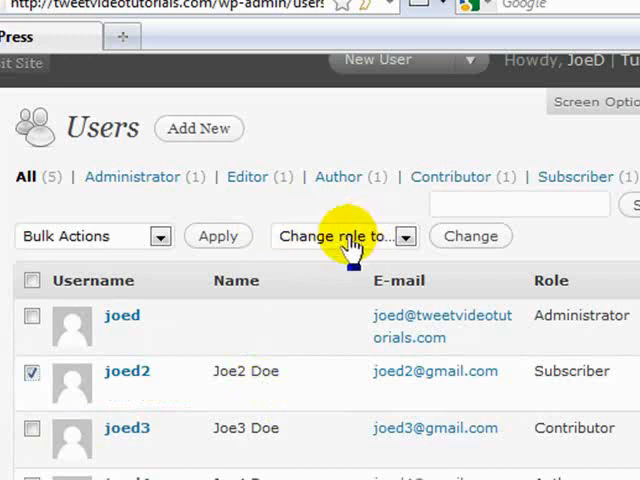
pyautogui.click(340, 236)
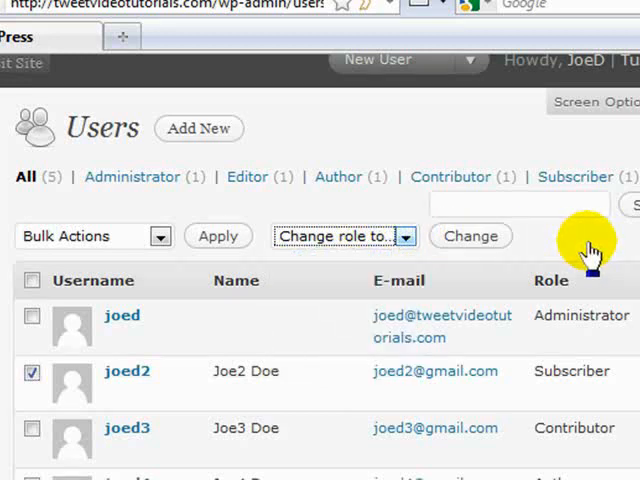
pyautogui.click(90, 236)
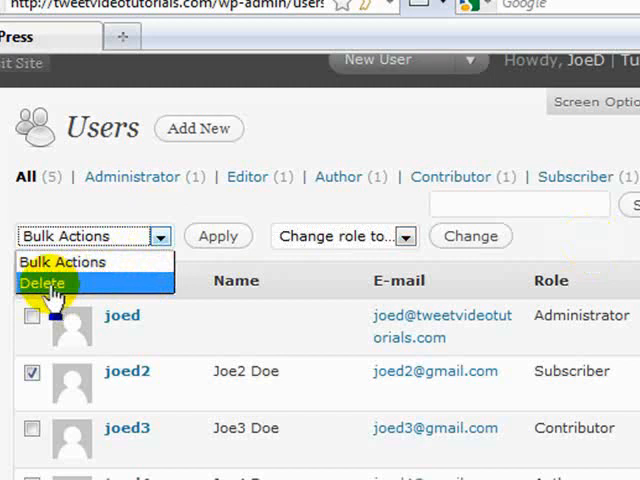
pyautogui.moveTo(124, 290)
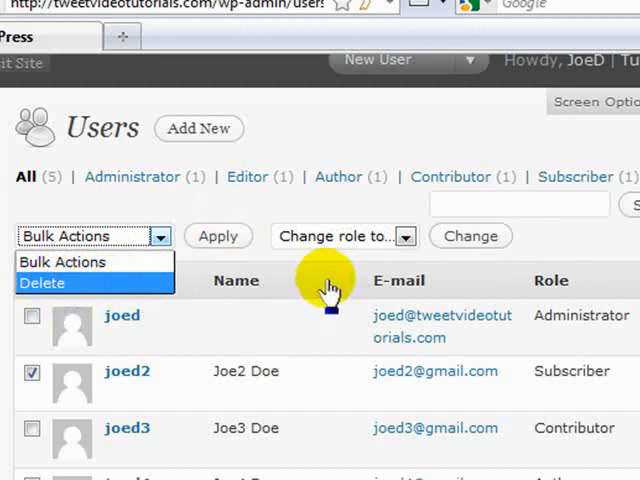
pyautogui.moveTo(330, 288)
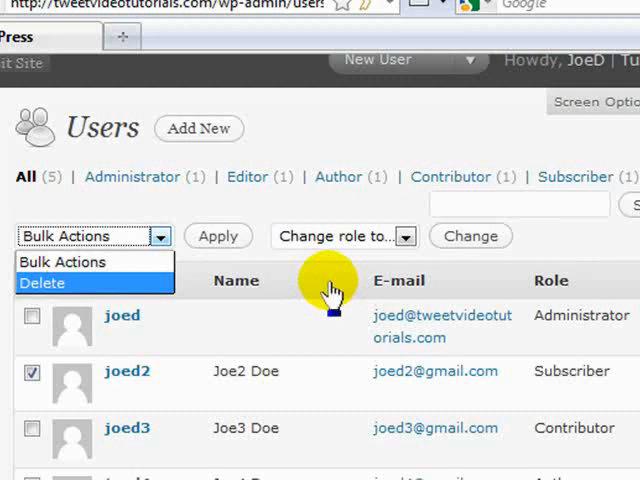
pyautogui.moveTo(296, 320)
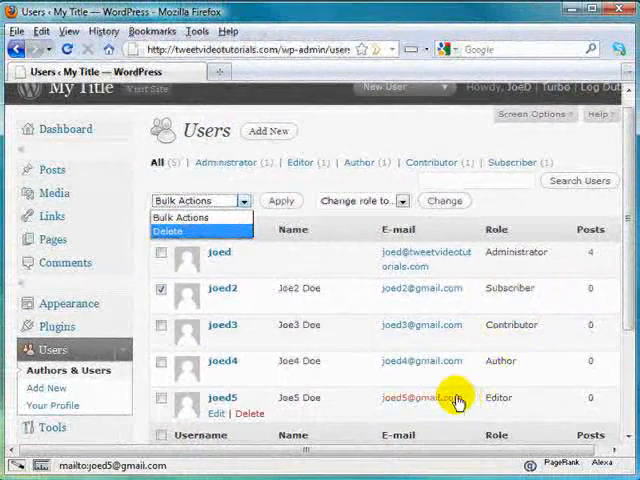
pyautogui.moveTo(336, 236)
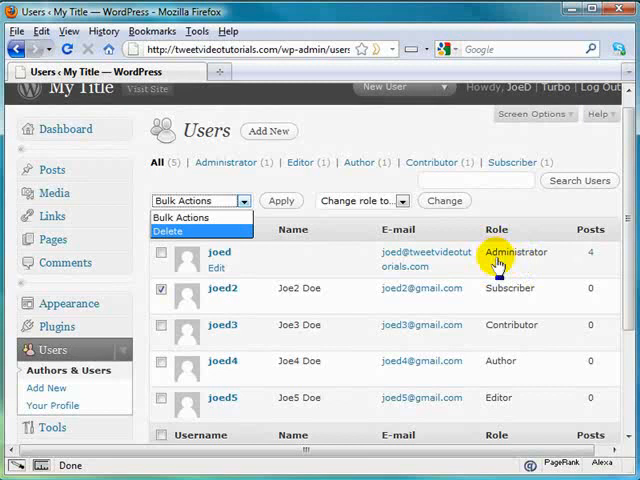
pyautogui.moveTo(492, 258)
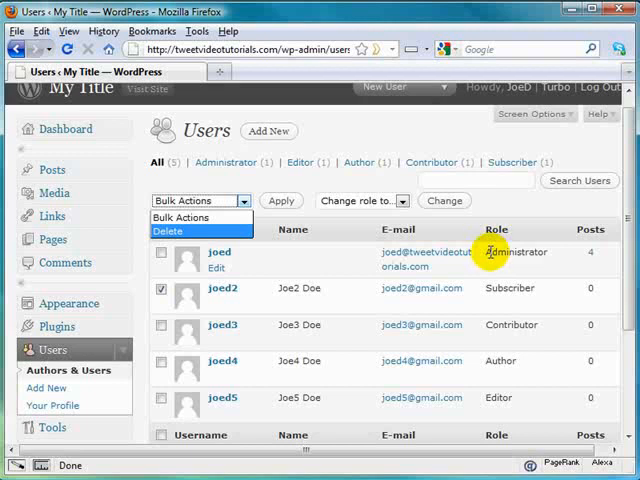
pyautogui.moveTo(496, 252)
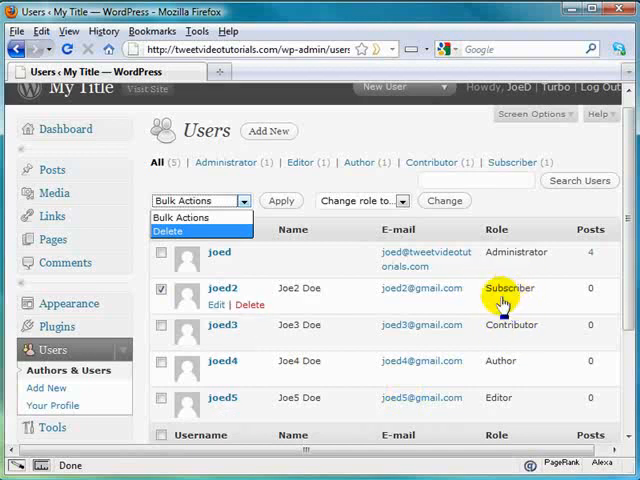
pyautogui.moveTo(500, 324)
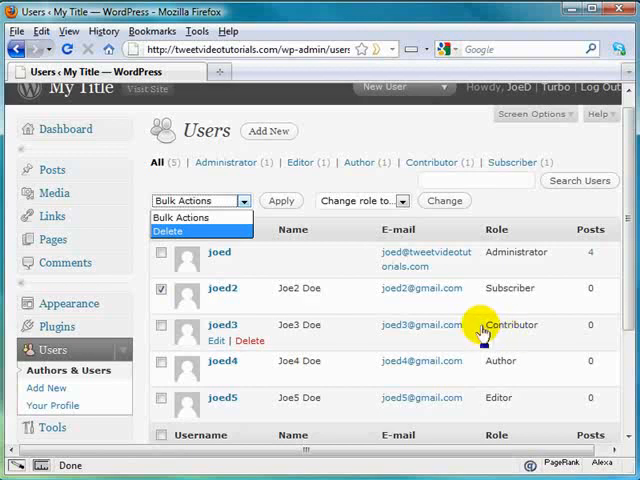
pyautogui.moveTo(524, 324)
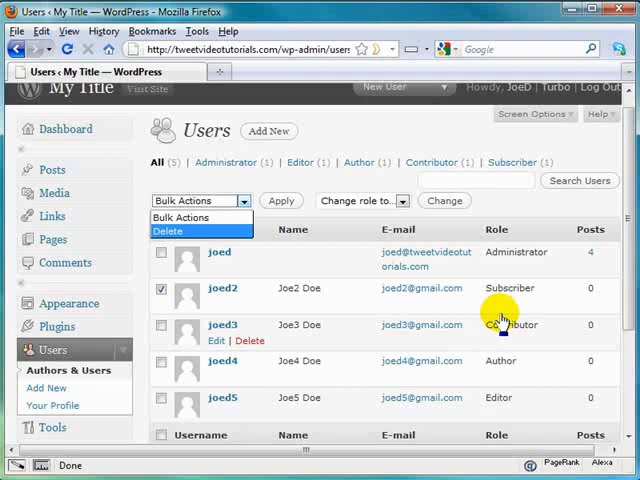
pyautogui.moveTo(504, 398)
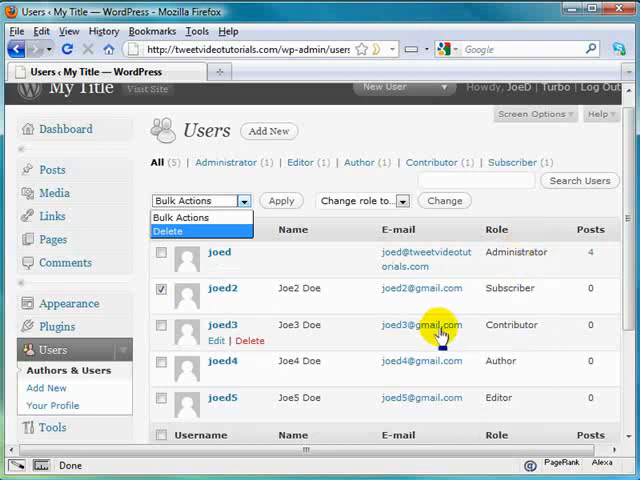
pyautogui.moveTo(504, 412)
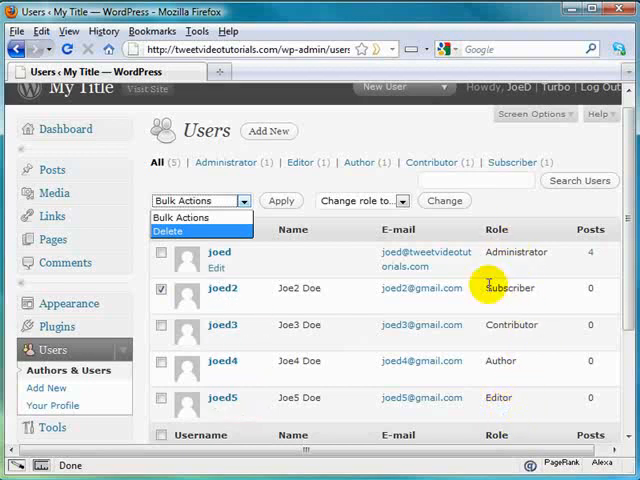
pyautogui.moveTo(490, 324)
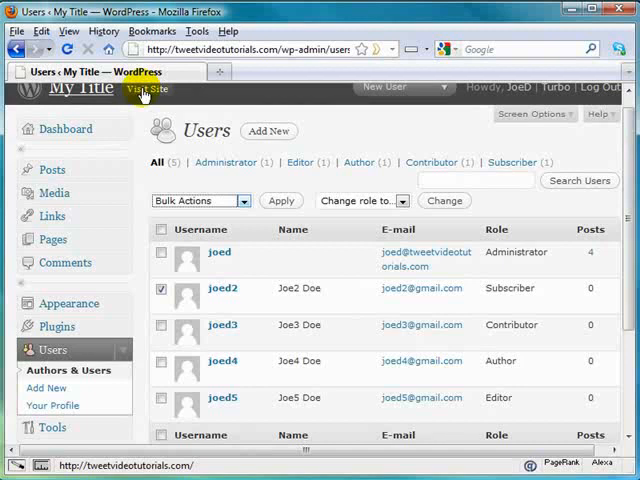
pyautogui.click(148, 90)
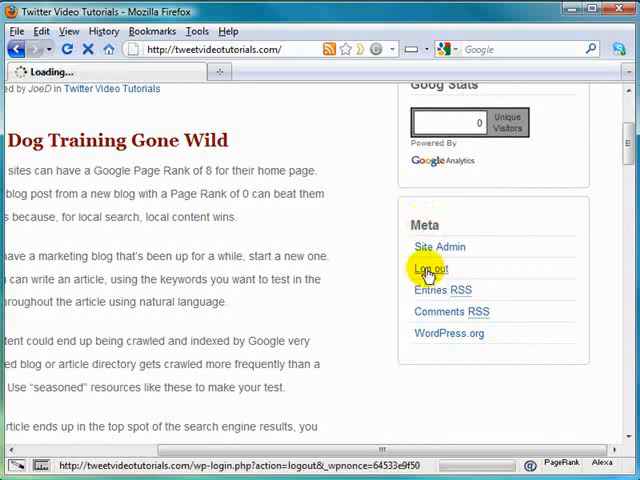
# - Log out via the Meta widget and return to the blog front page showing Register and Log in links
pyautogui.click(428, 268)
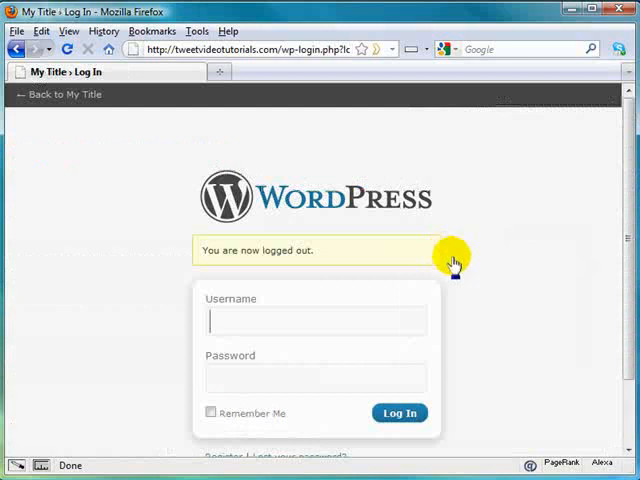
pyautogui.click(58, 94)
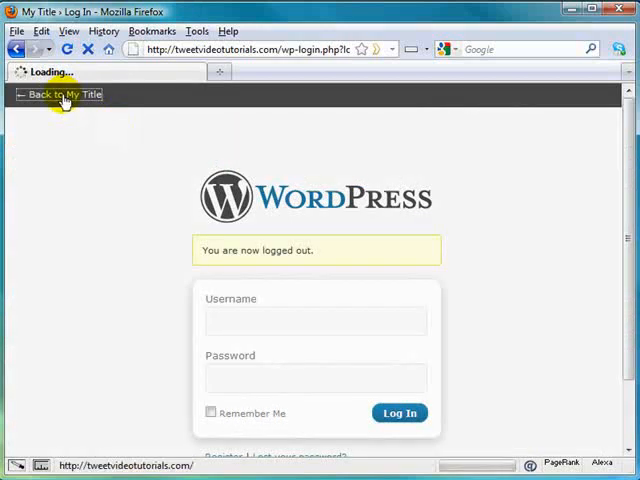
pyautogui.click(56, 94)
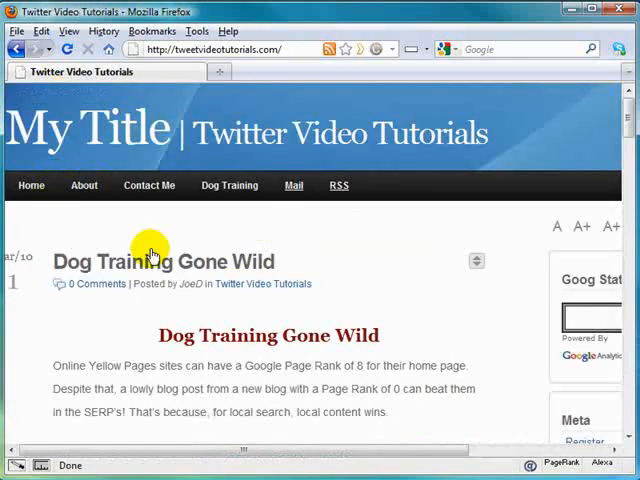
pyautogui.hscroll(3)
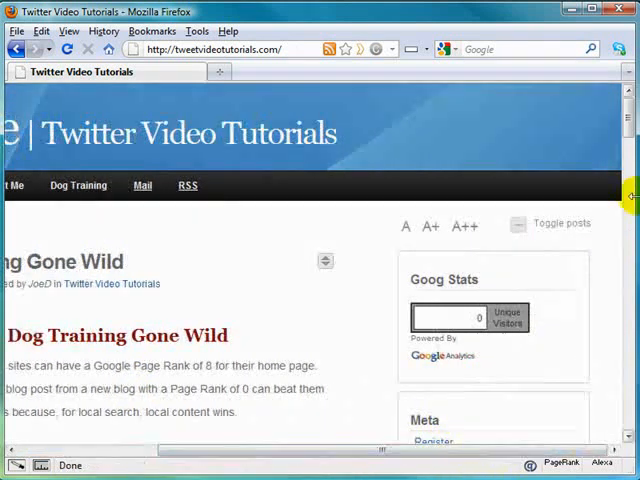
pyautogui.scroll(-3)
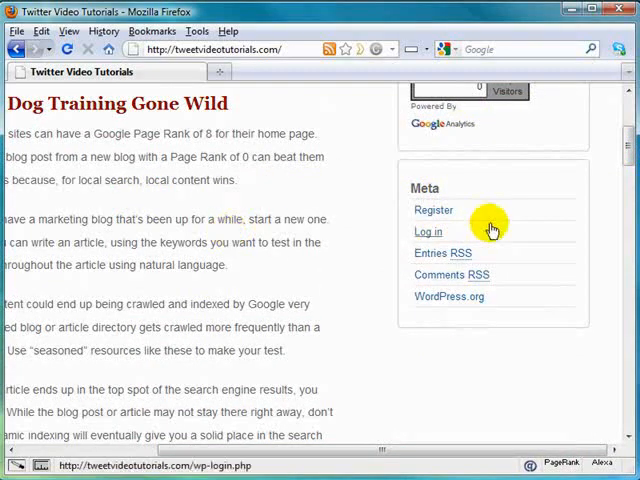
pyautogui.moveTo(432, 210)
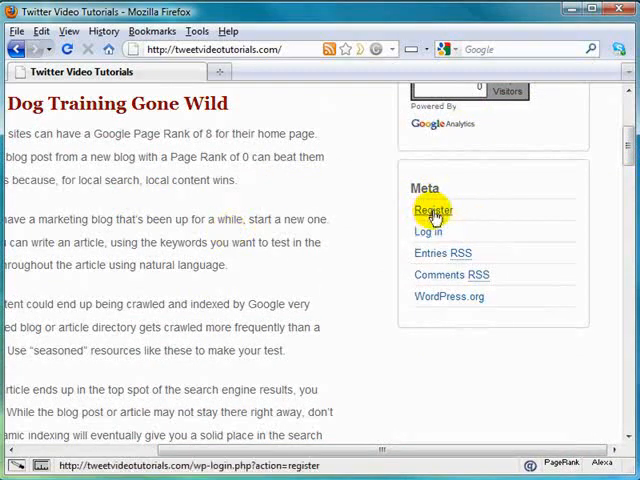
# - Open the visitor registration form asking for a username and e-mail
pyautogui.click(432, 210)
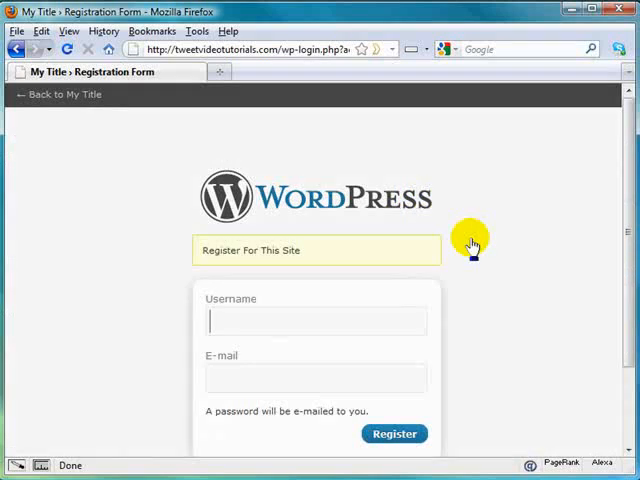
pyautogui.scroll(-3)
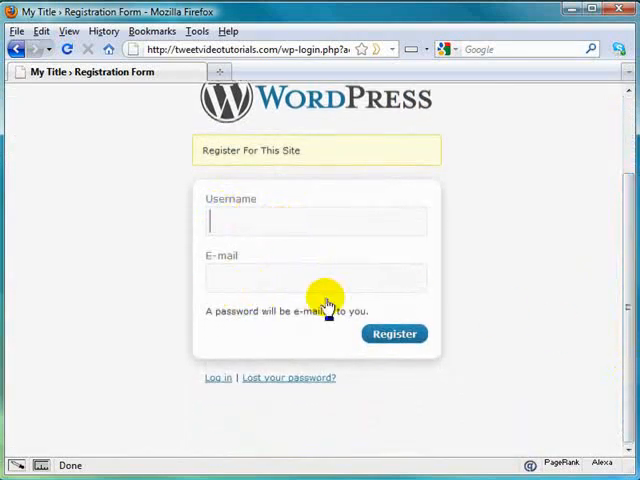
pyautogui.moveTo(230, 328)
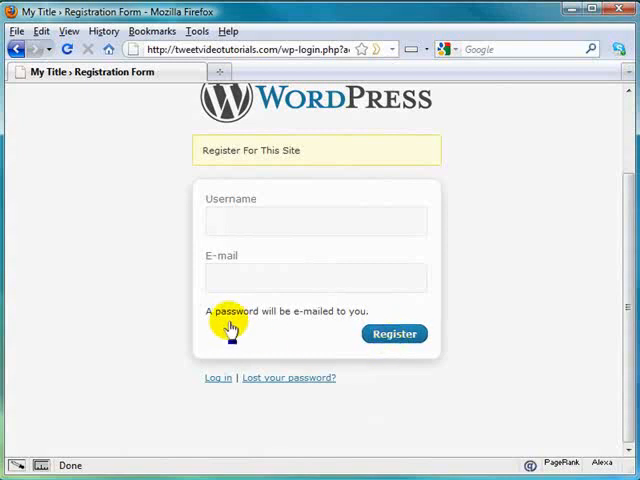
pyautogui.moveTo(310, 318)
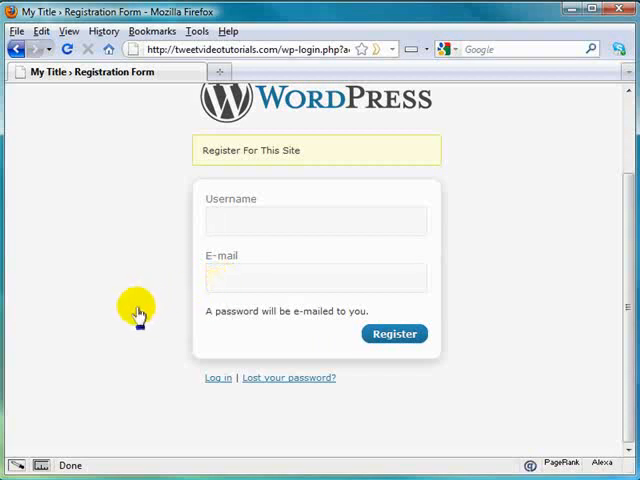
pyautogui.moveTo(188, 376)
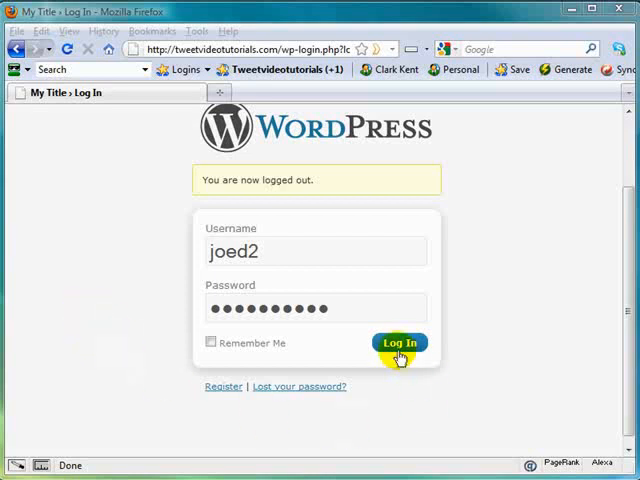
# - Log in as subscriber joed2 and scroll through its Profile page fields and back to the top
pyautogui.click(400, 344)
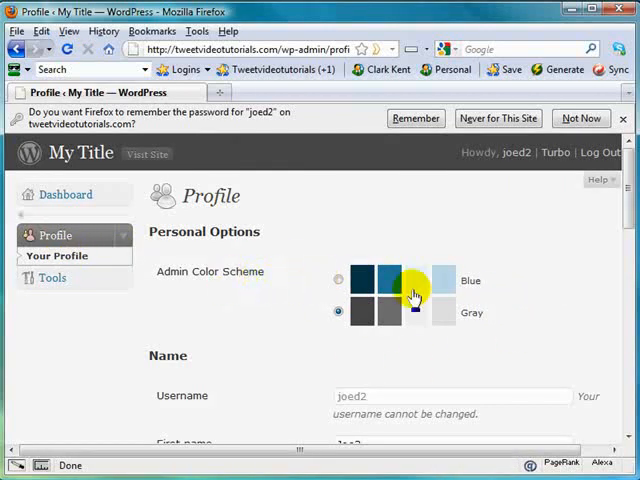
pyautogui.scroll(-3)
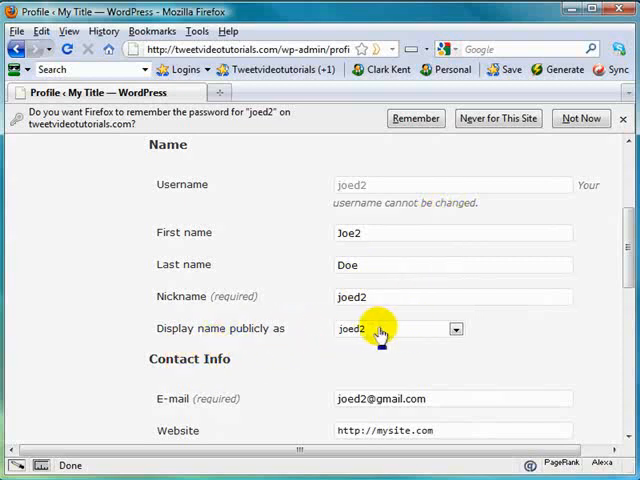
pyautogui.scroll(-3)
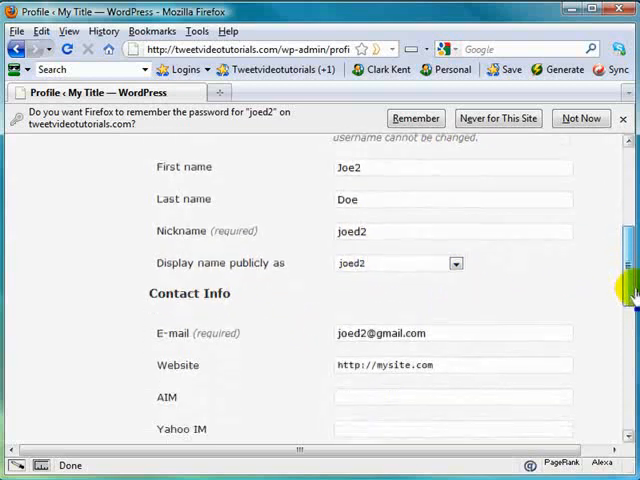
pyautogui.scroll(-3)
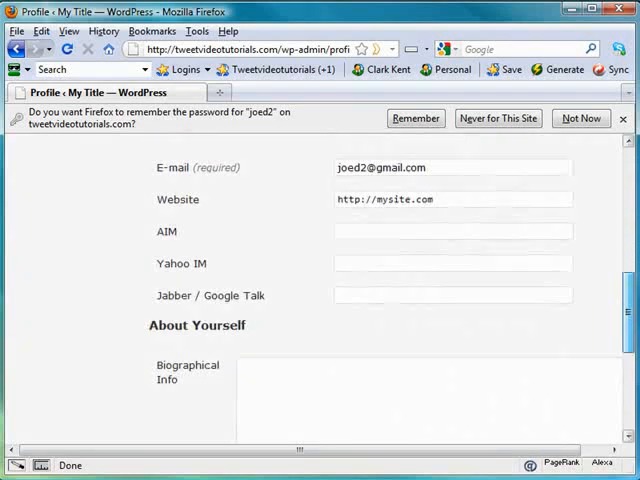
pyautogui.scroll(-3)
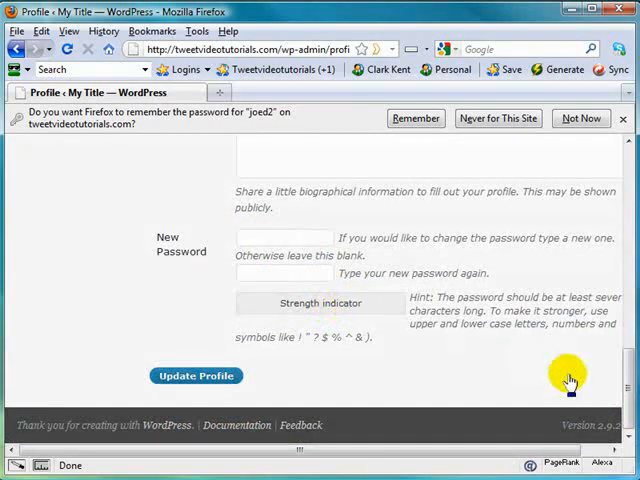
pyautogui.scroll(3)
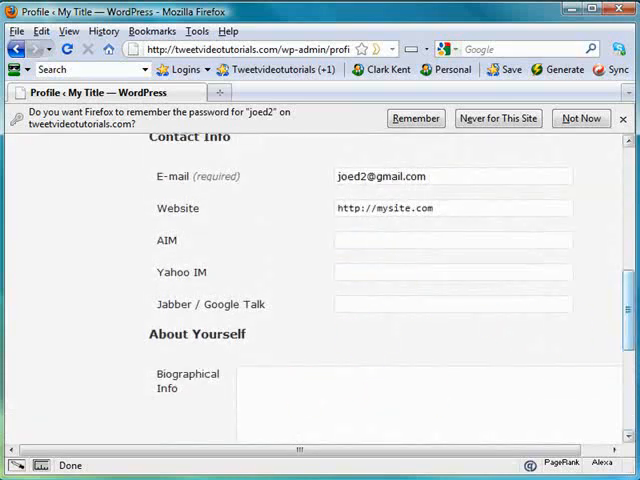
pyautogui.scroll(3)
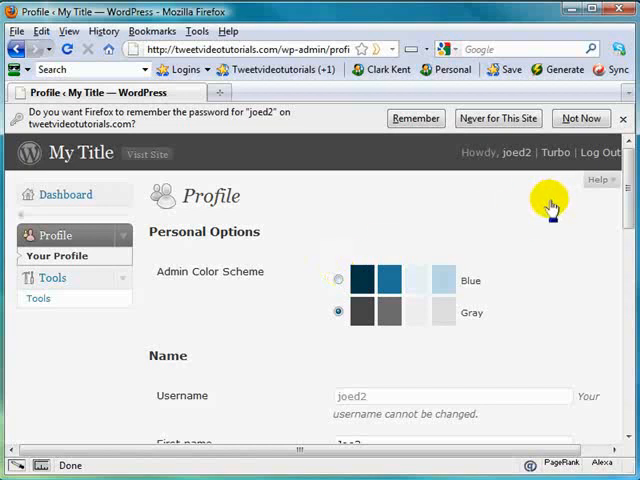
# - Log out of joed2, log in as contributor joed3 and open the Edit Posts list showing three posts by JoeD
pyautogui.click(66, 192)
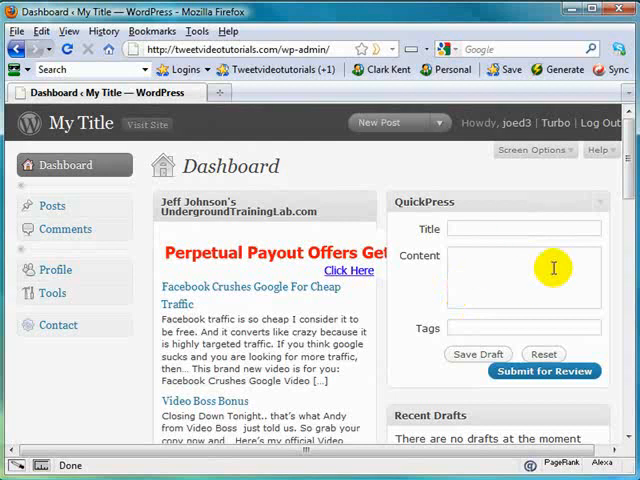
pyautogui.moveTo(492, 272)
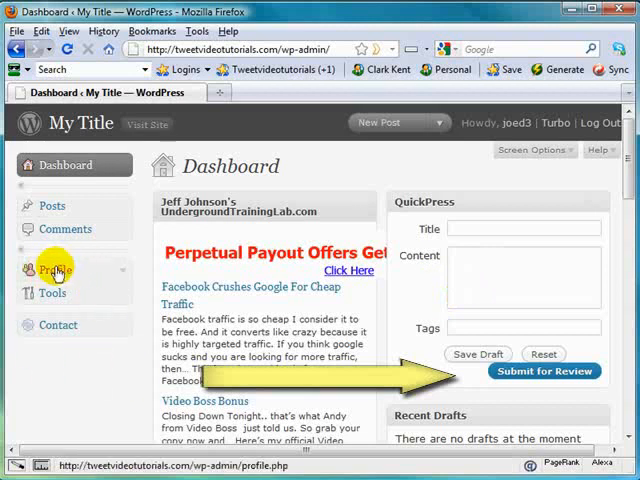
pyautogui.click(52, 292)
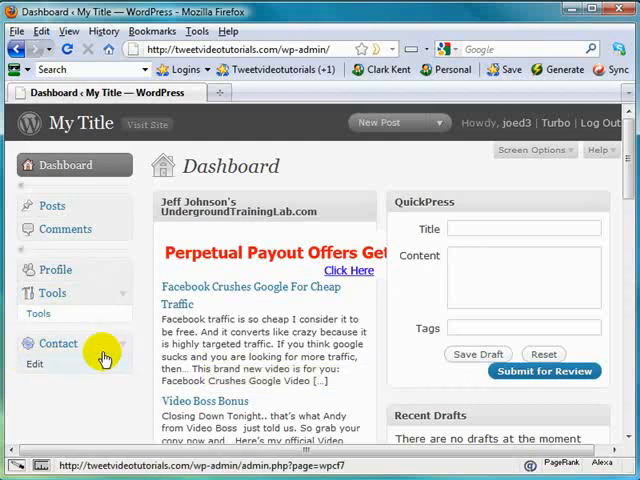
pyautogui.click(52, 204)
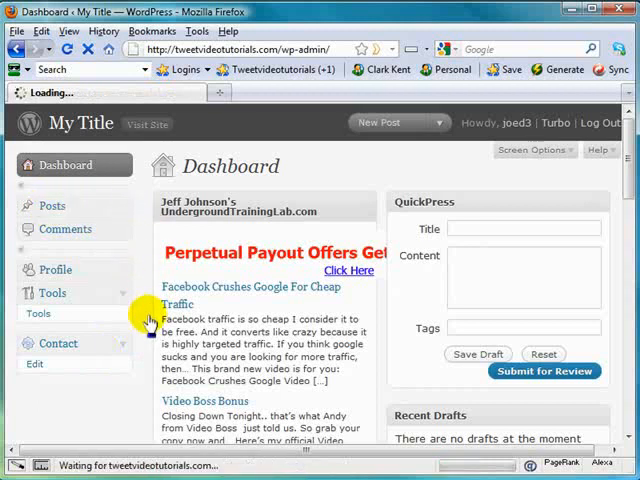
pyautogui.moveTo(184, 264)
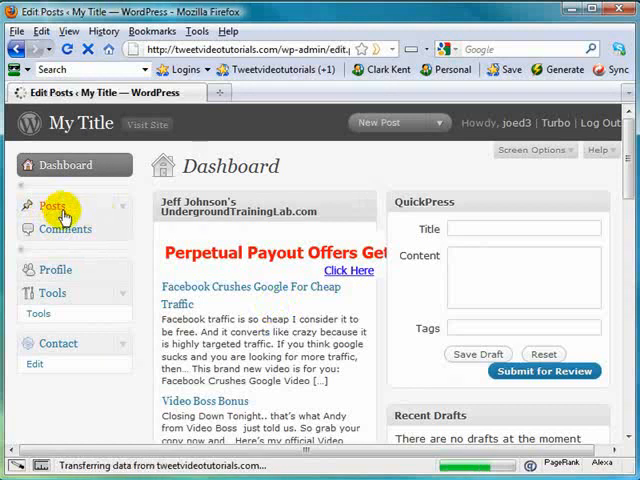
pyautogui.click(52, 204)
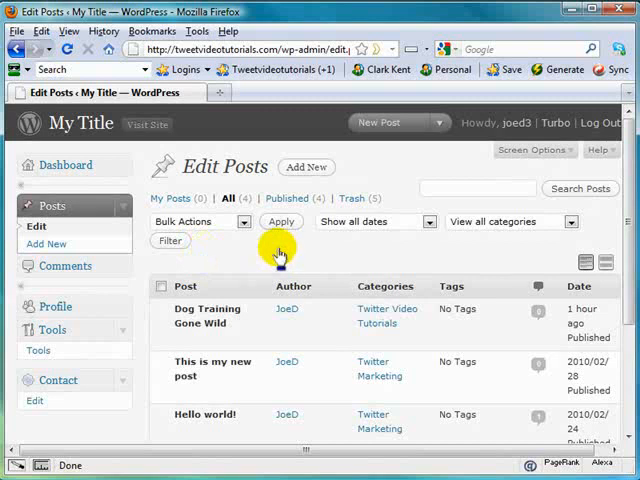
pyautogui.moveTo(600, 122)
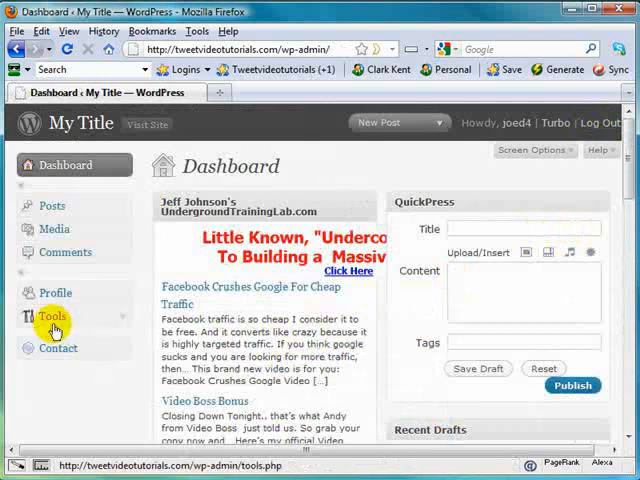
pyautogui.moveTo(144, 240)
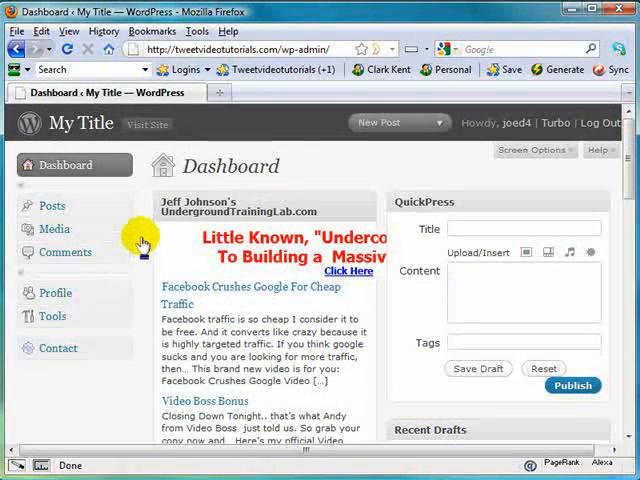
pyautogui.moveTo(136, 316)
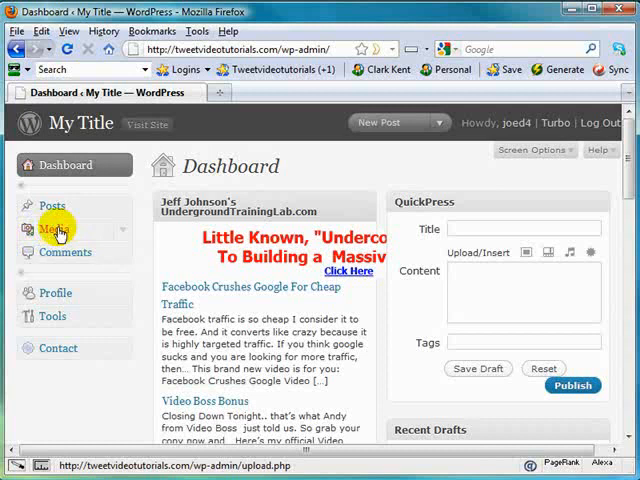
pyautogui.moveTo(52, 232)
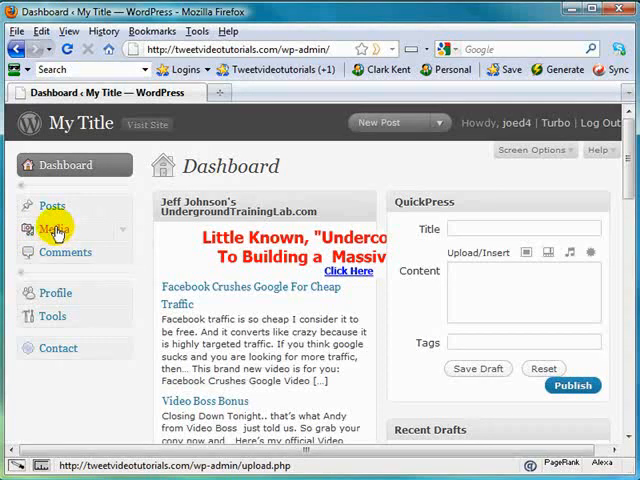
pyautogui.moveTo(120, 236)
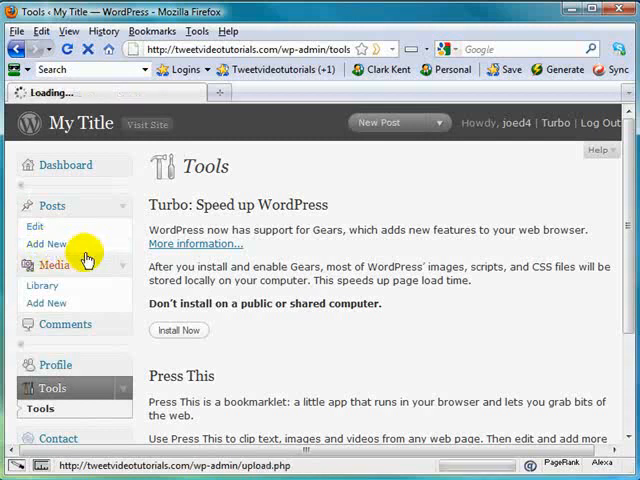
# - As author joed4, open the Add New Post editor with a Publish option available
pyautogui.click(48, 244)
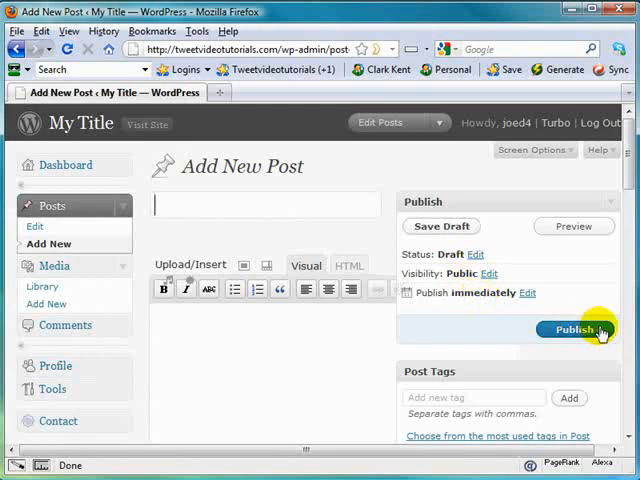
pyautogui.moveTo(400, 226)
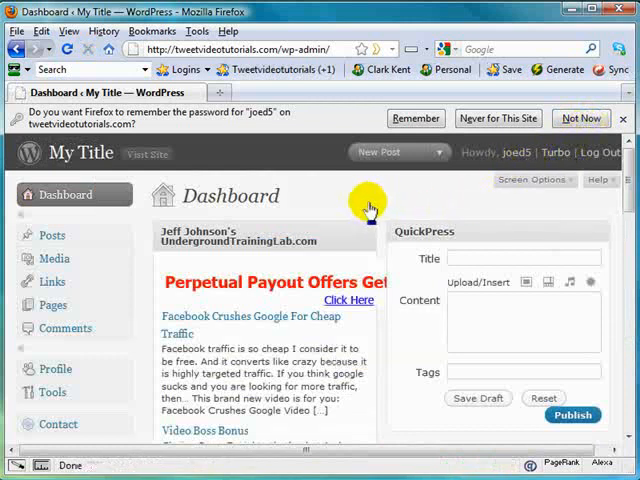
pyautogui.moveTo(364, 200)
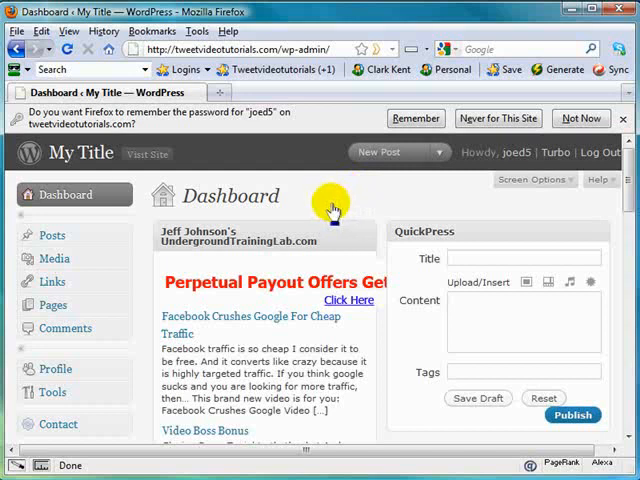
pyautogui.moveTo(144, 284)
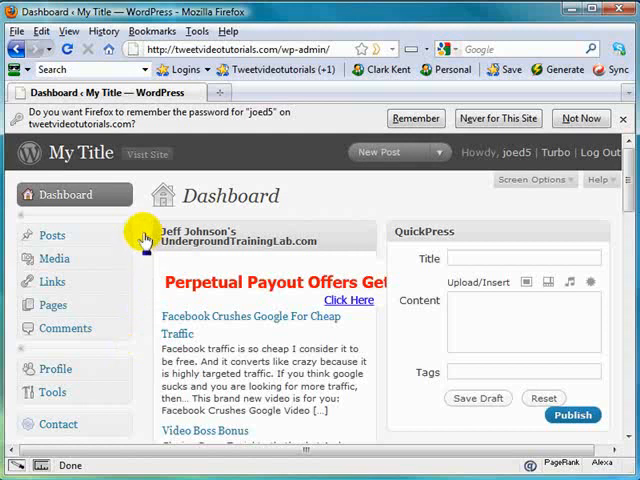
pyautogui.moveTo(144, 296)
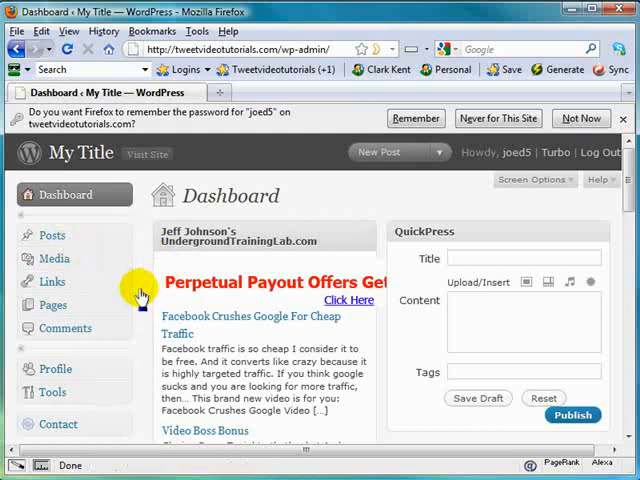
# - Scroll the editor joed5's Dashboard to reveal the added Links and Pages menus
pyautogui.scroll(-3)
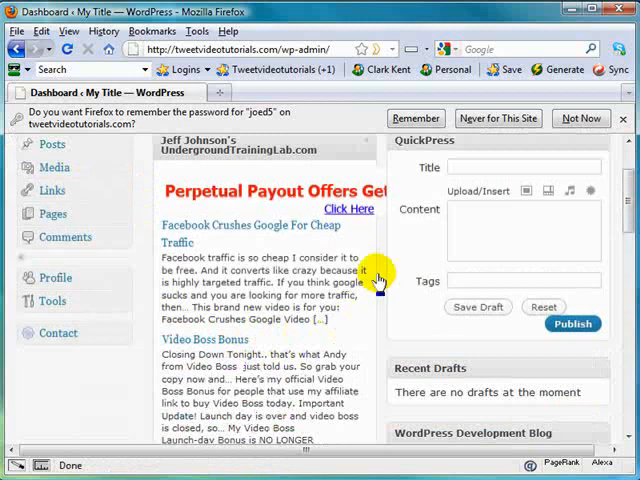